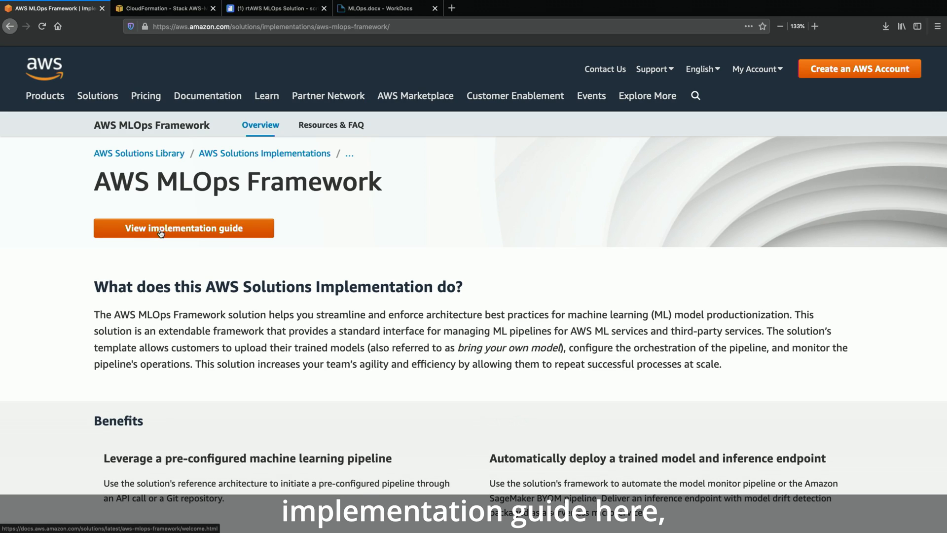
Step: Scroll the MLOps Framework page to the Option 1 single-account architecture diagram and sidebar links
{"action": "scroll", "scroll_direction": "down", "scroll_amount": 3}
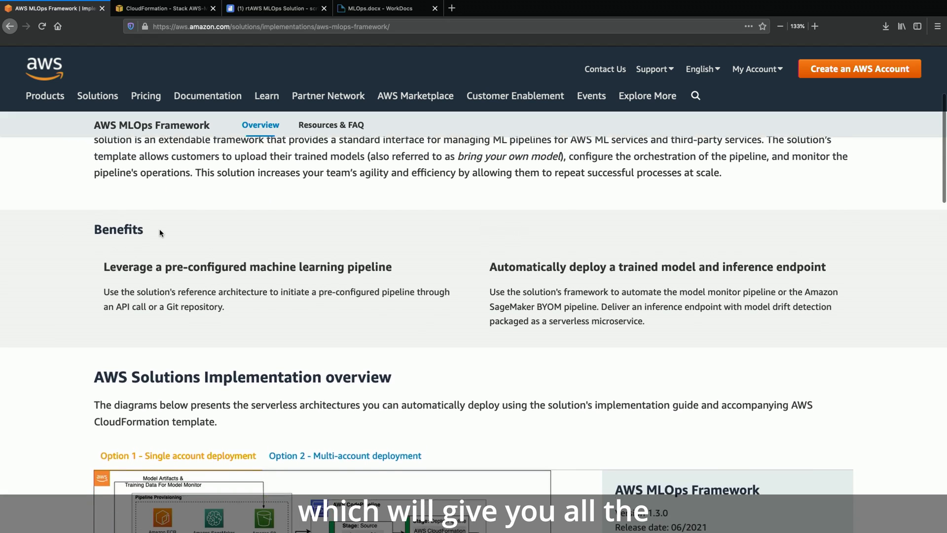
{"action": "scroll", "scroll_direction": "up", "scroll_amount": 3}
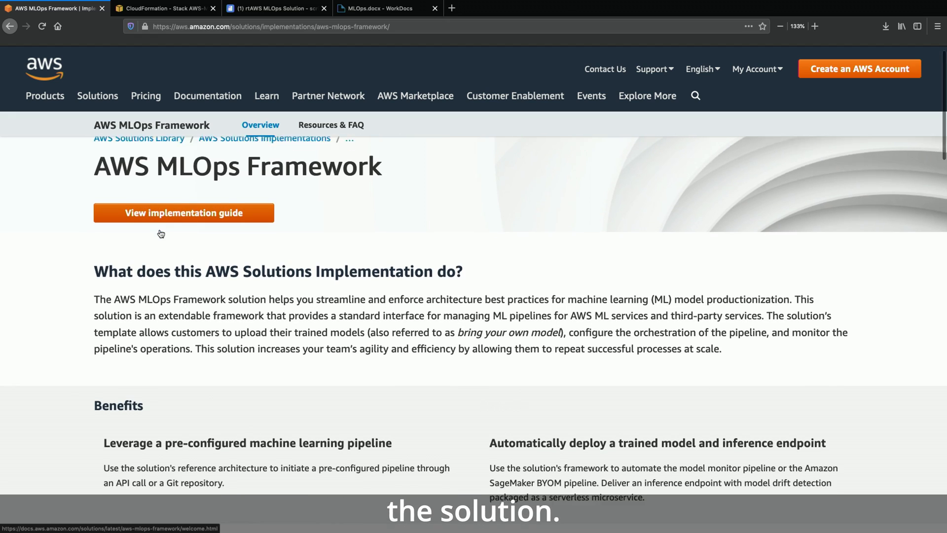
{"action": "scroll", "scroll_direction": "down", "scroll_amount": 3}
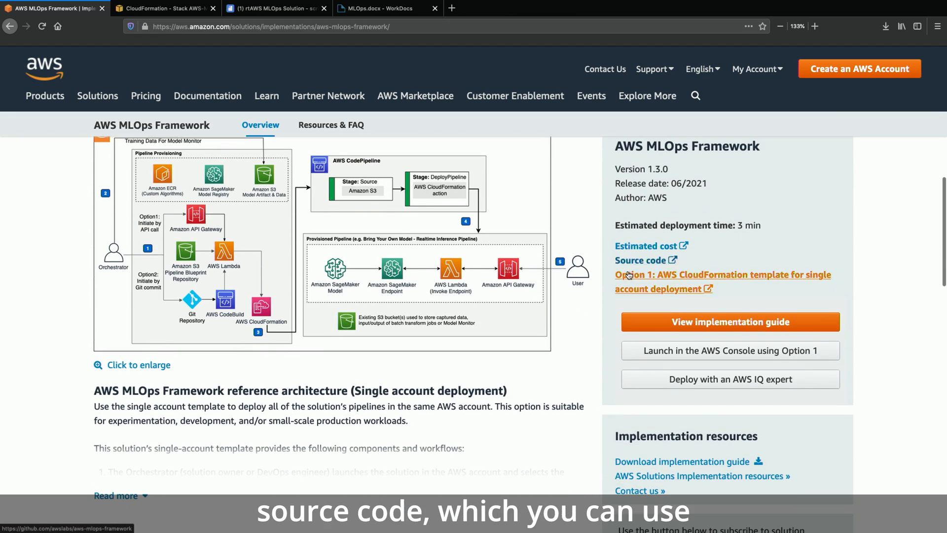
{"action": "mouse_move", "coordinate": [641, 260]}
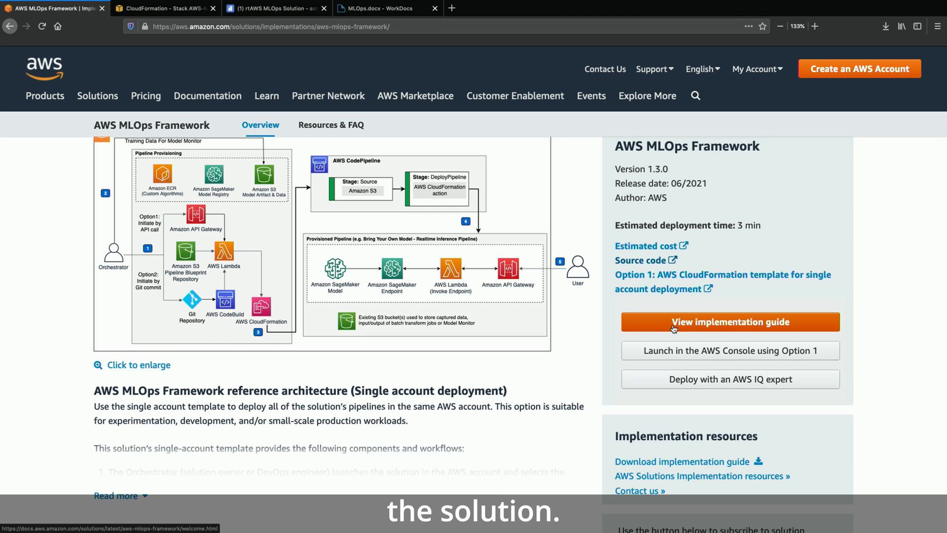
{"action": "left_click", "coordinate": [137, 364]}
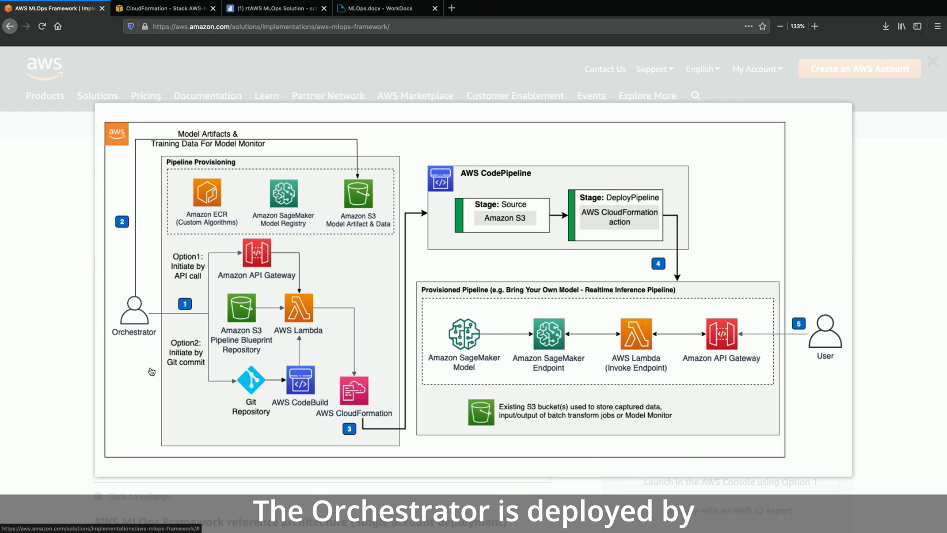
{"action": "mouse_move", "coordinate": [150, 362]}
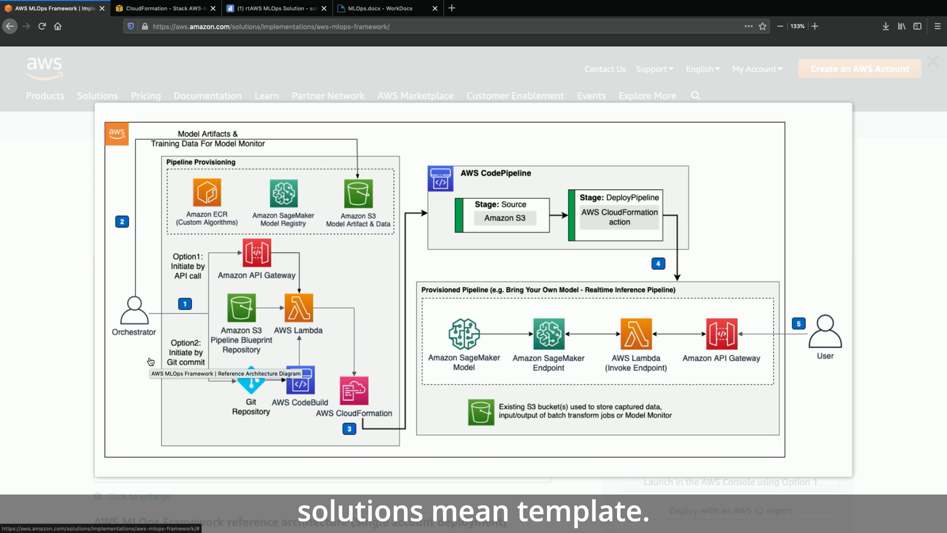
{"action": "mouse_move", "coordinate": [474, 301]}
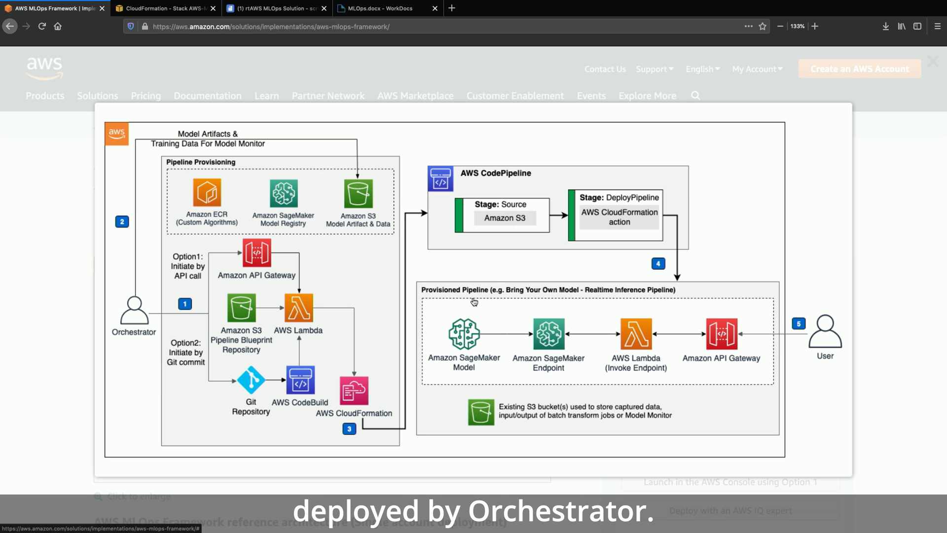
{"action": "mouse_move", "coordinate": [124, 366]}
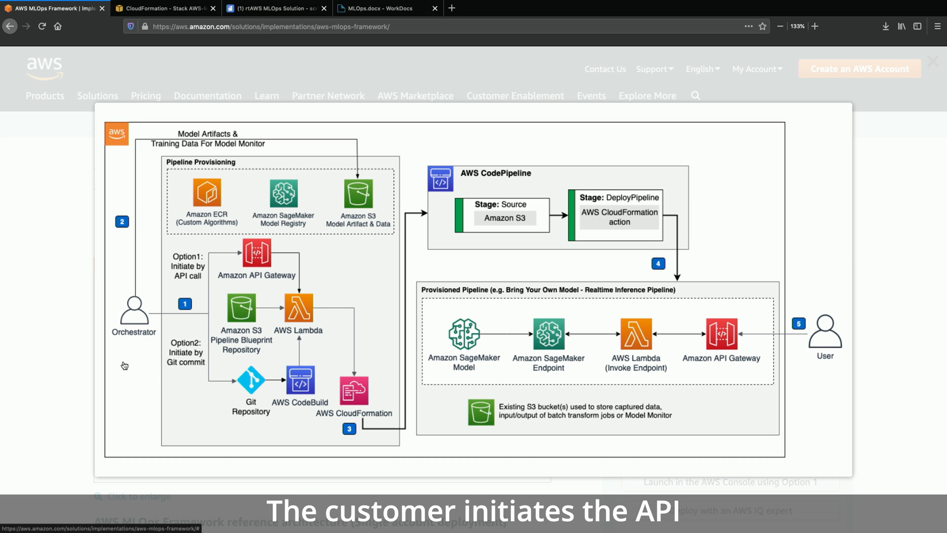
{"action": "mouse_move", "coordinate": [195, 293]}
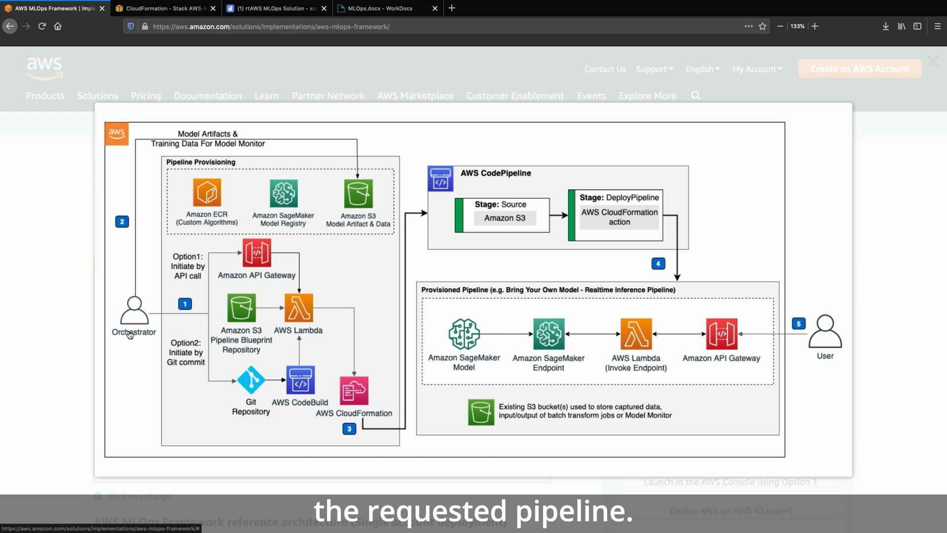
{"action": "scroll", "scroll_direction": "up", "scroll_amount": 3}
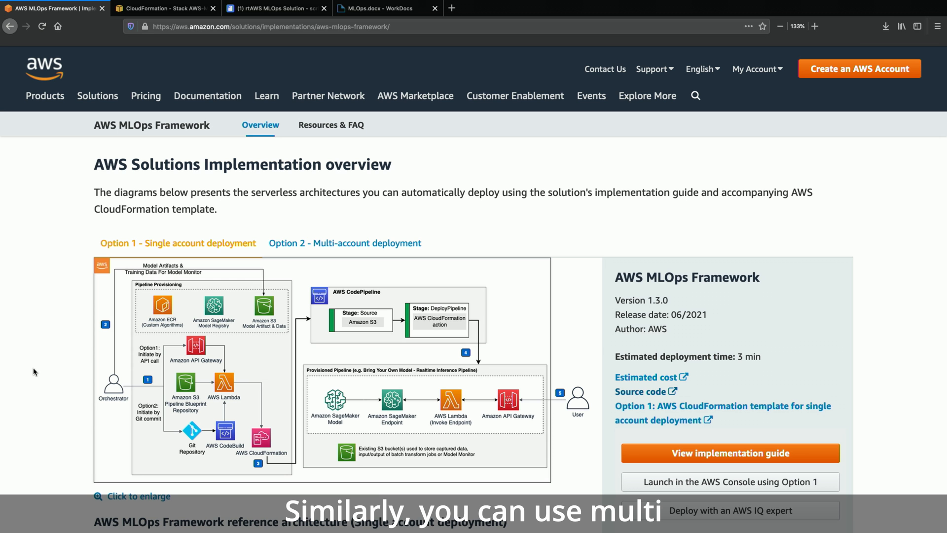
{"action": "mouse_move", "coordinate": [345, 243]}
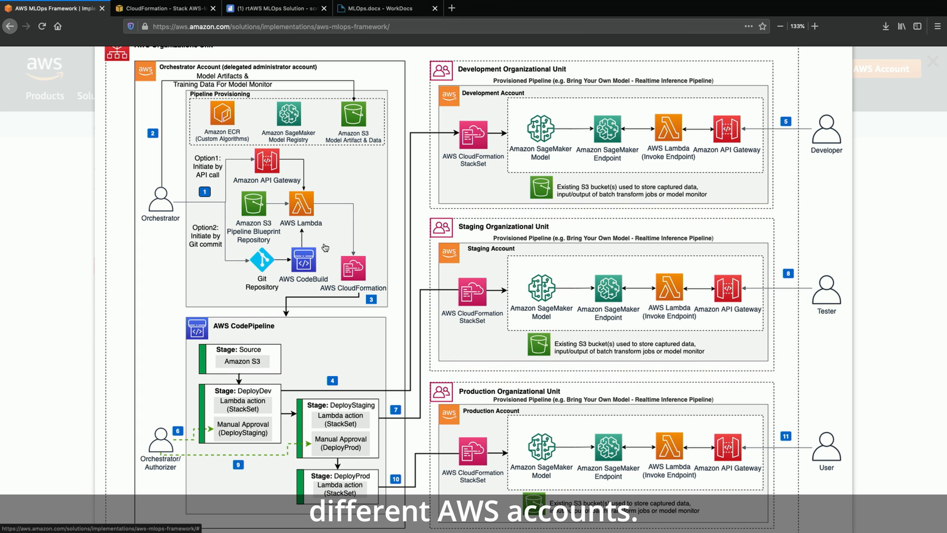
Step: Scroll back up to the architecture options to view the Option 2 multi-account diagram
{"action": "scroll", "scroll_direction": "up", "scroll_amount": 3}
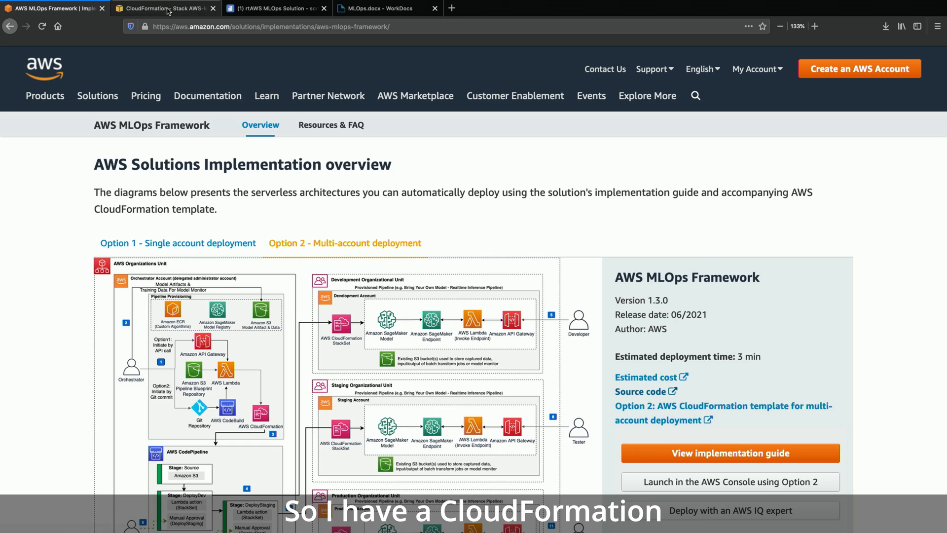
Step: Switch to the CloudFormation tab listing the AWS-MLOps-Single-Account-Framework stack's 37 resources
{"action": "left_click", "coordinate": [164, 8]}
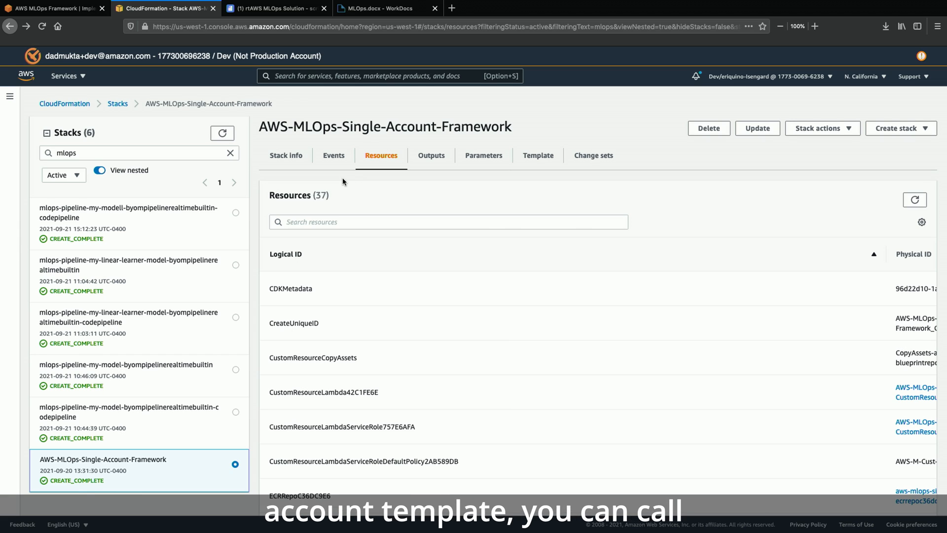
{"action": "mouse_move", "coordinate": [431, 197]}
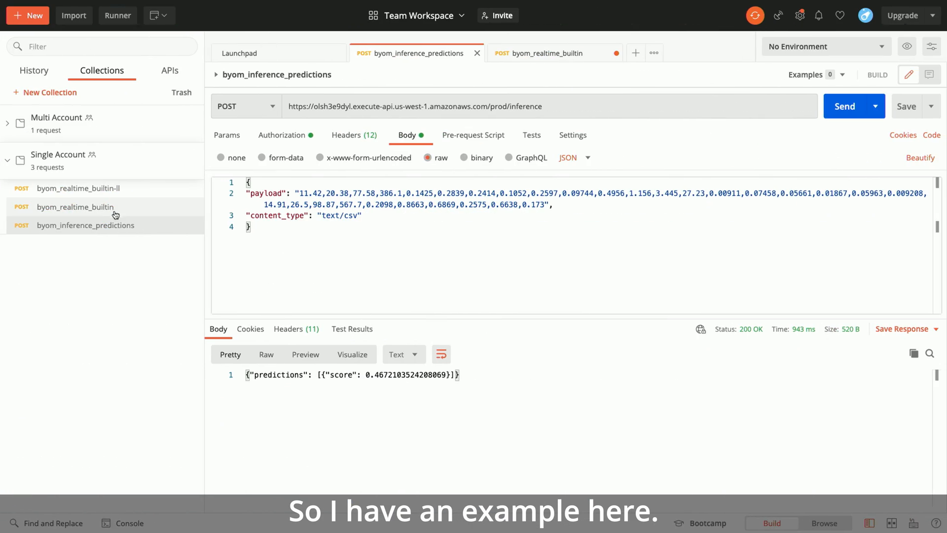
{"action": "left_click", "coordinate": [547, 53]}
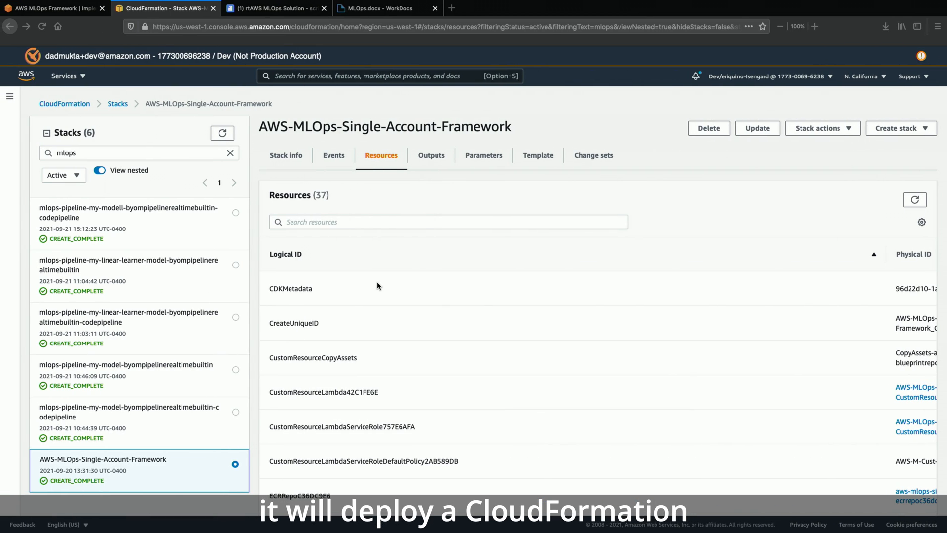
{"action": "mouse_move", "coordinate": [139, 384]}
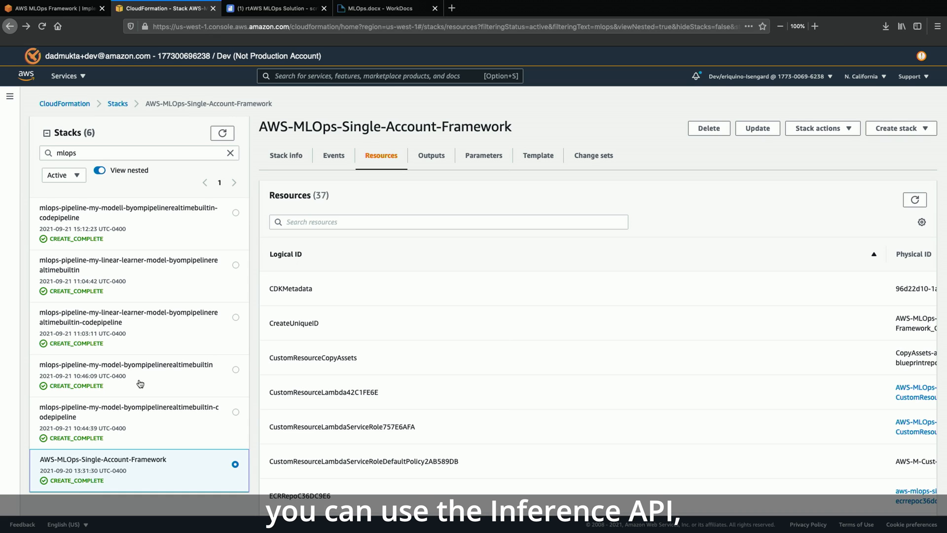
Step: Select the mlops-pipeline-my-model-byompipelinerealtimebuiltin stack in the Stacks list
{"action": "left_click", "coordinate": [129, 364]}
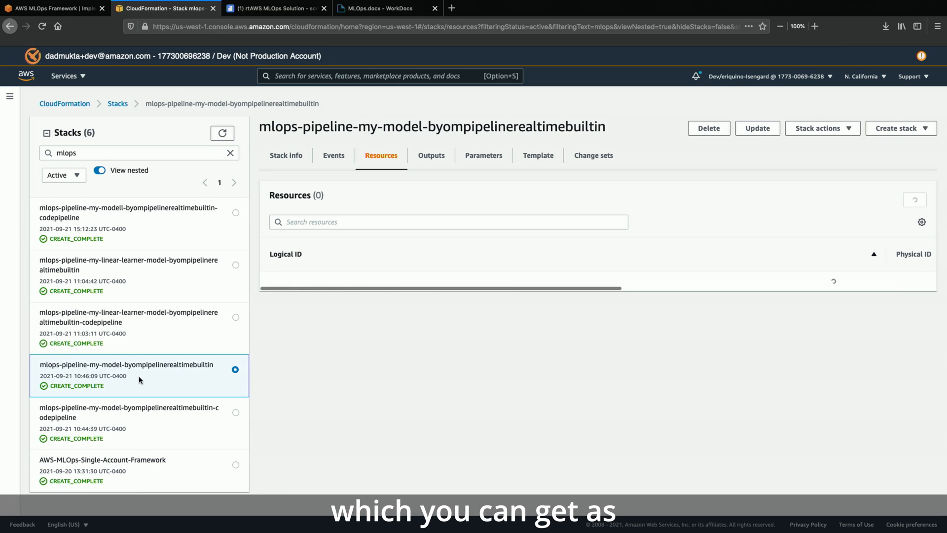
{"action": "left_click", "coordinate": [128, 317]}
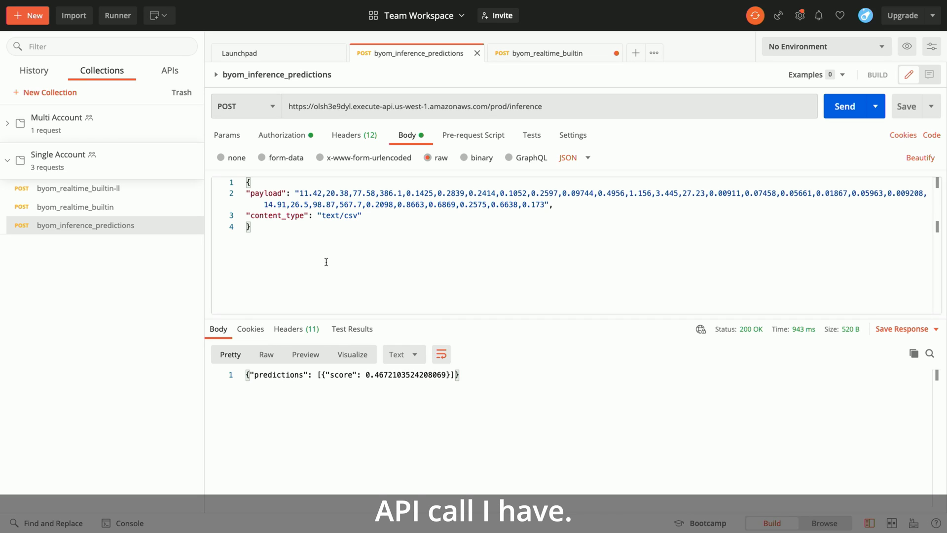
{"action": "mouse_move", "coordinate": [379, 397]}
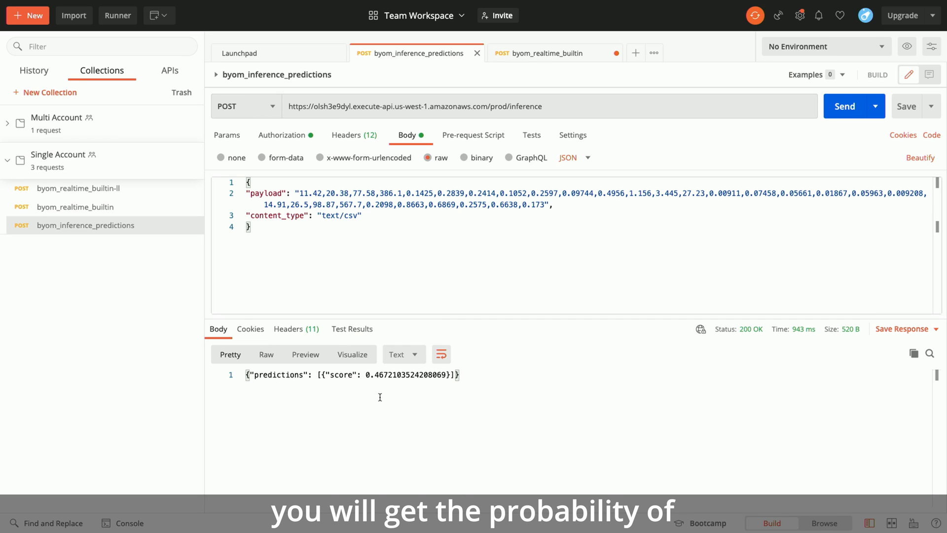
{"action": "mouse_move", "coordinate": [328, 400]}
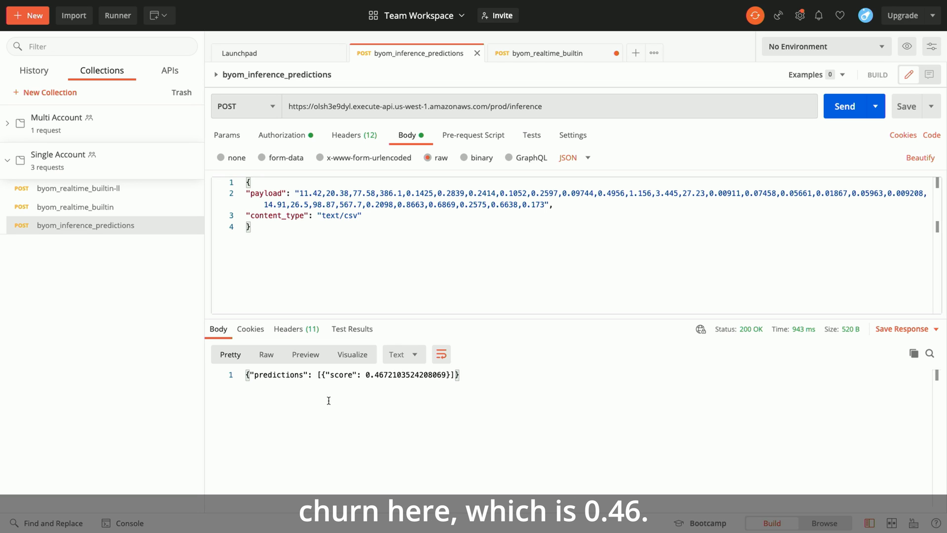
{"action": "mouse_move", "coordinate": [357, 387]}
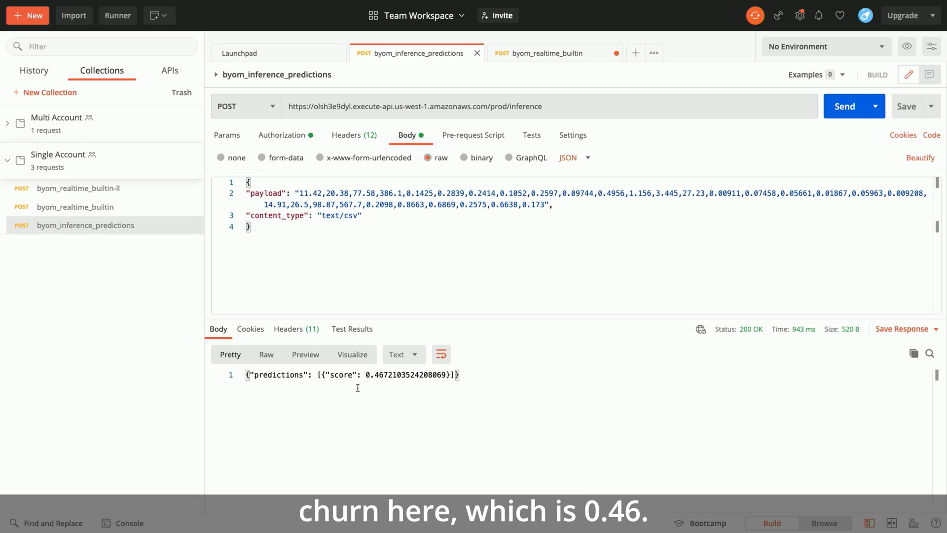